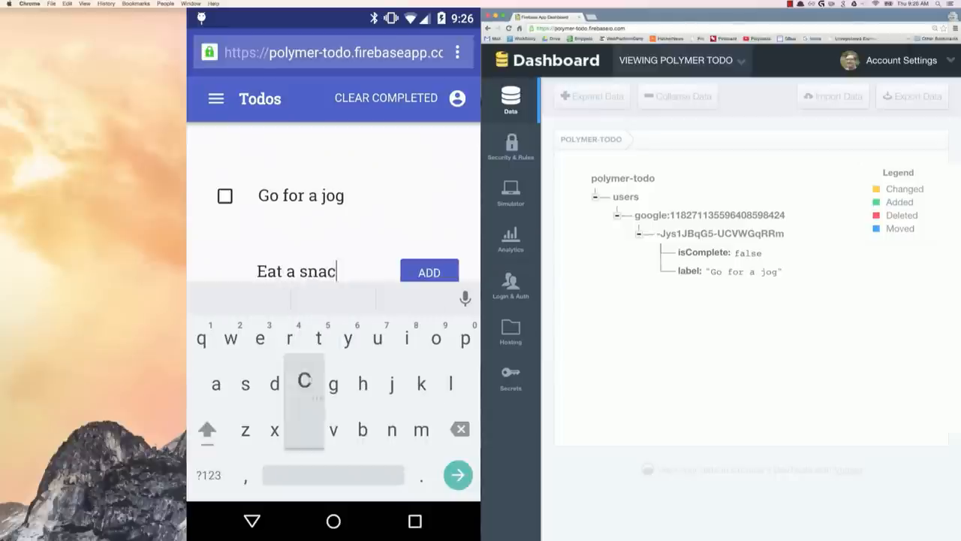
- Add 'Eat a snack' to the todo list and expand its new Firebase data entry
{"action": "left_click", "coordinate": [428, 271]}
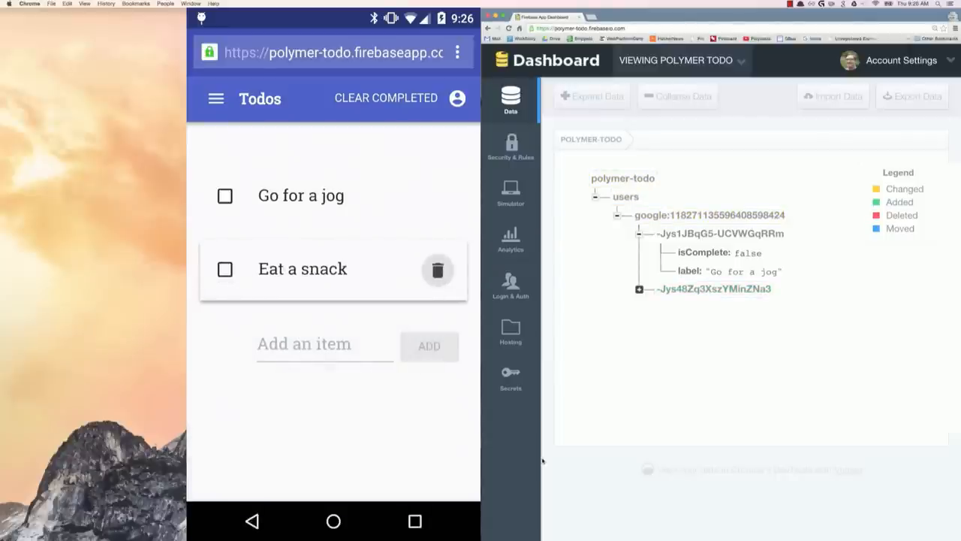
{"action": "left_click", "coordinate": [639, 289]}
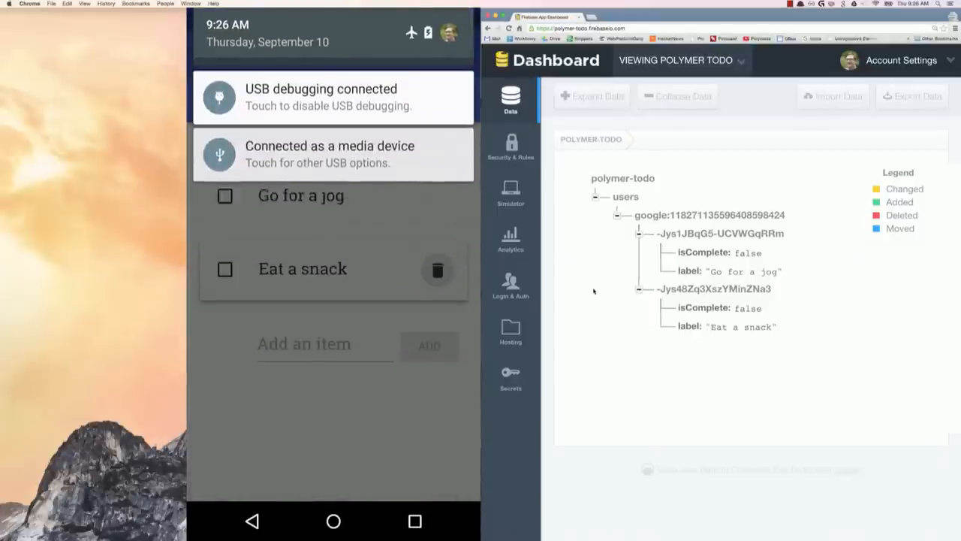
- Add 'take a nap' to the todo list while offline and start the next item
{"action": "type", "text": "ta"}
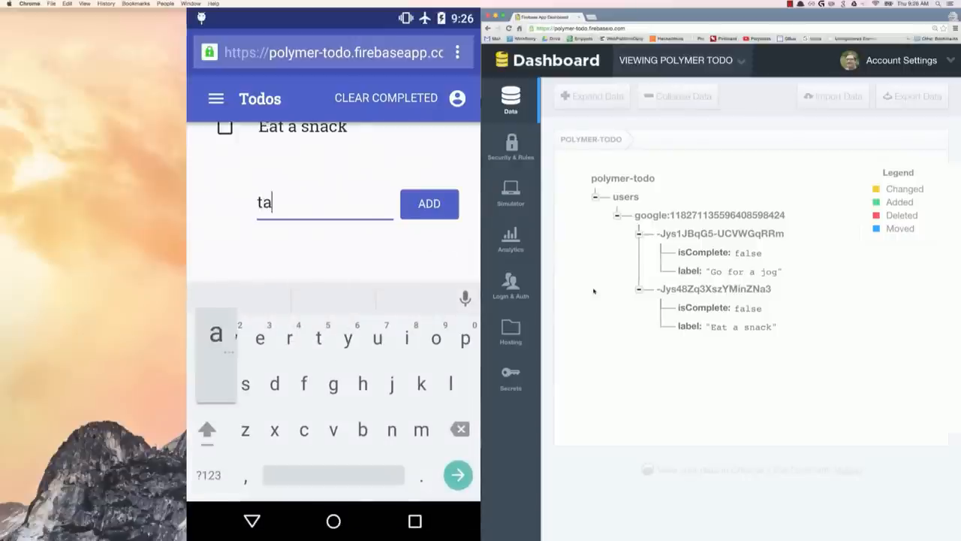
{"action": "left_click", "coordinate": [429, 204]}
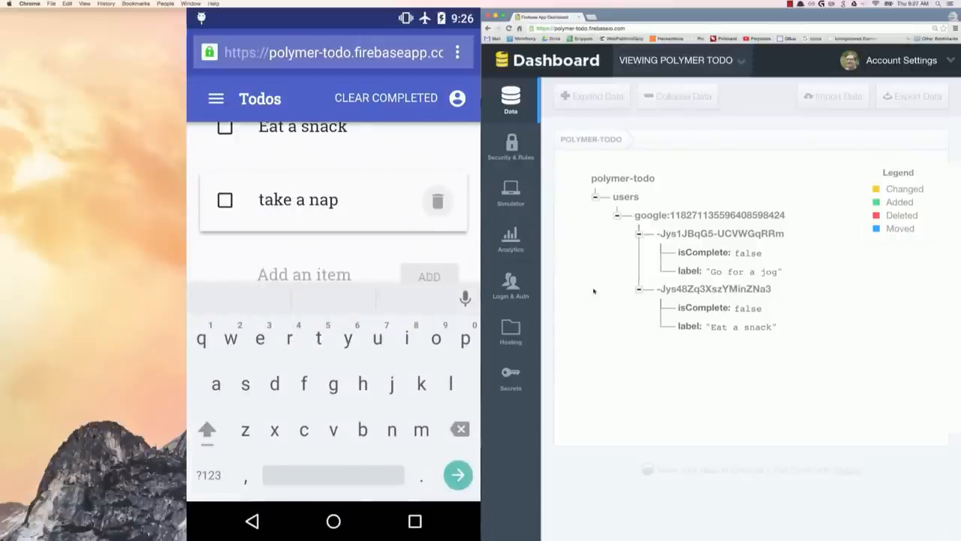
{"action": "left_click", "coordinate": [304, 274]}
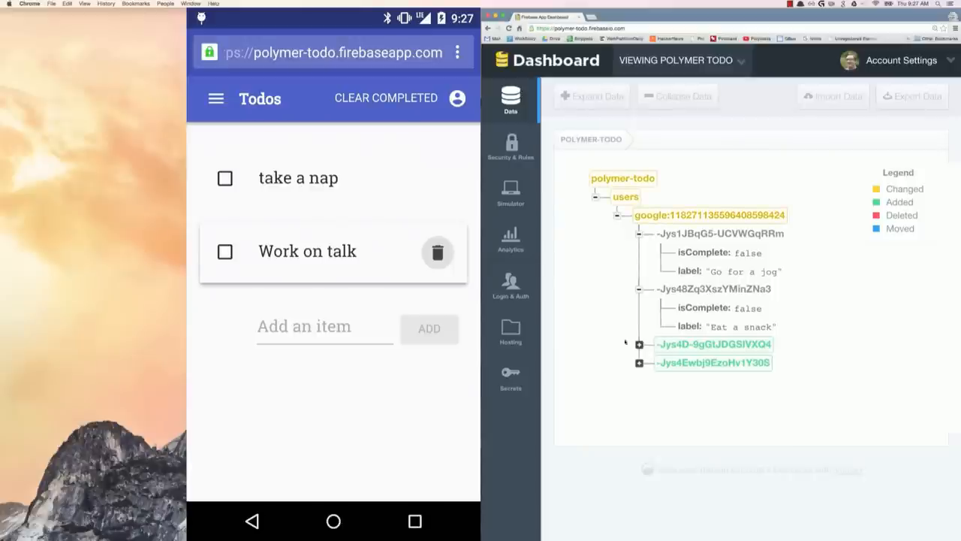
- Expand the synced 'take a nap' and 'Work on talk' entries in the Firebase data tree
{"action": "left_click", "coordinate": [639, 344]}
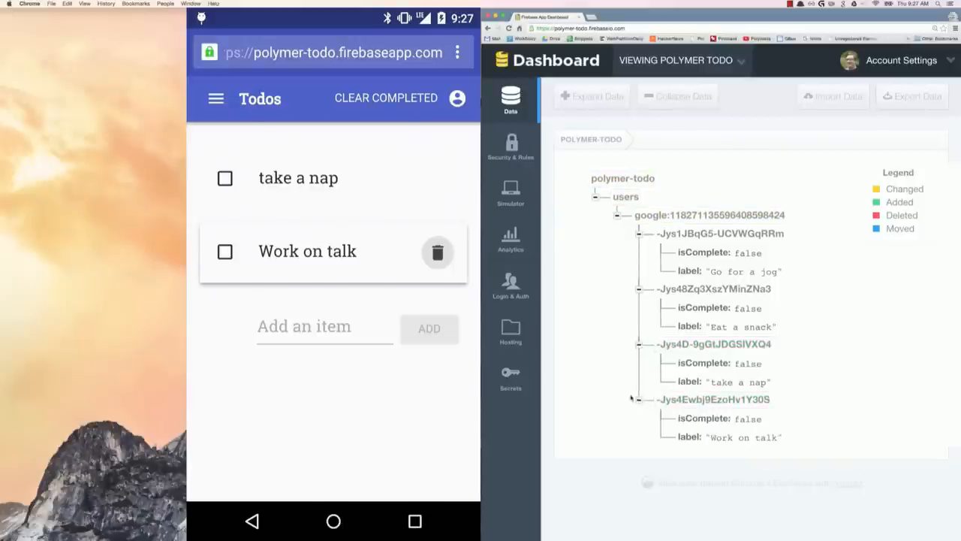